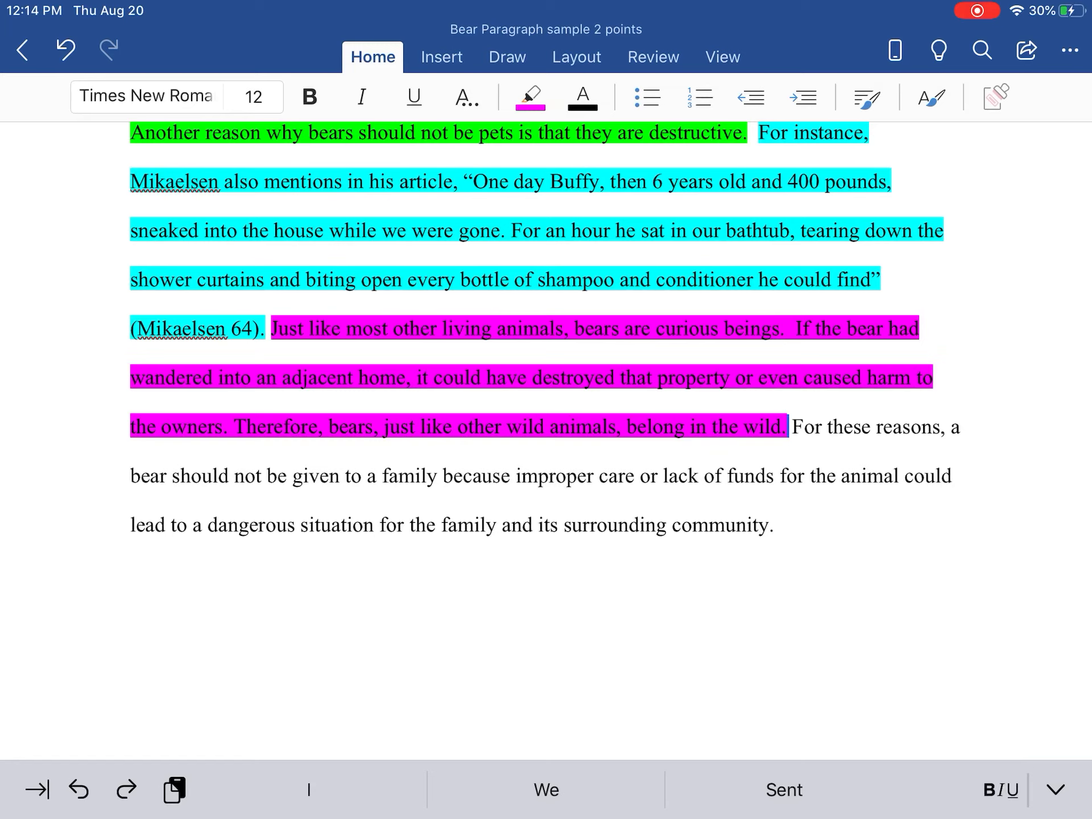
- Highlight the concluding sentence "For these reasons..." in yellow
{"action": "left_click", "coordinate": [801, 427]}
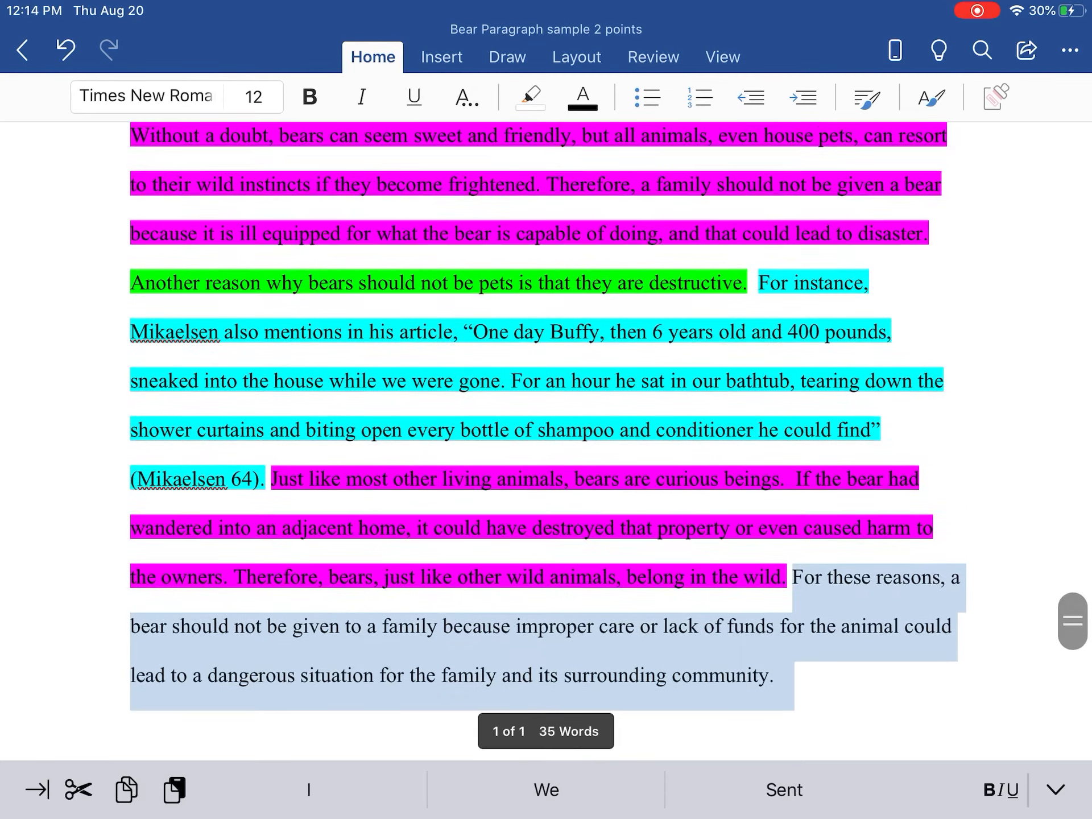
{"action": "left_click", "coordinate": [529, 96]}
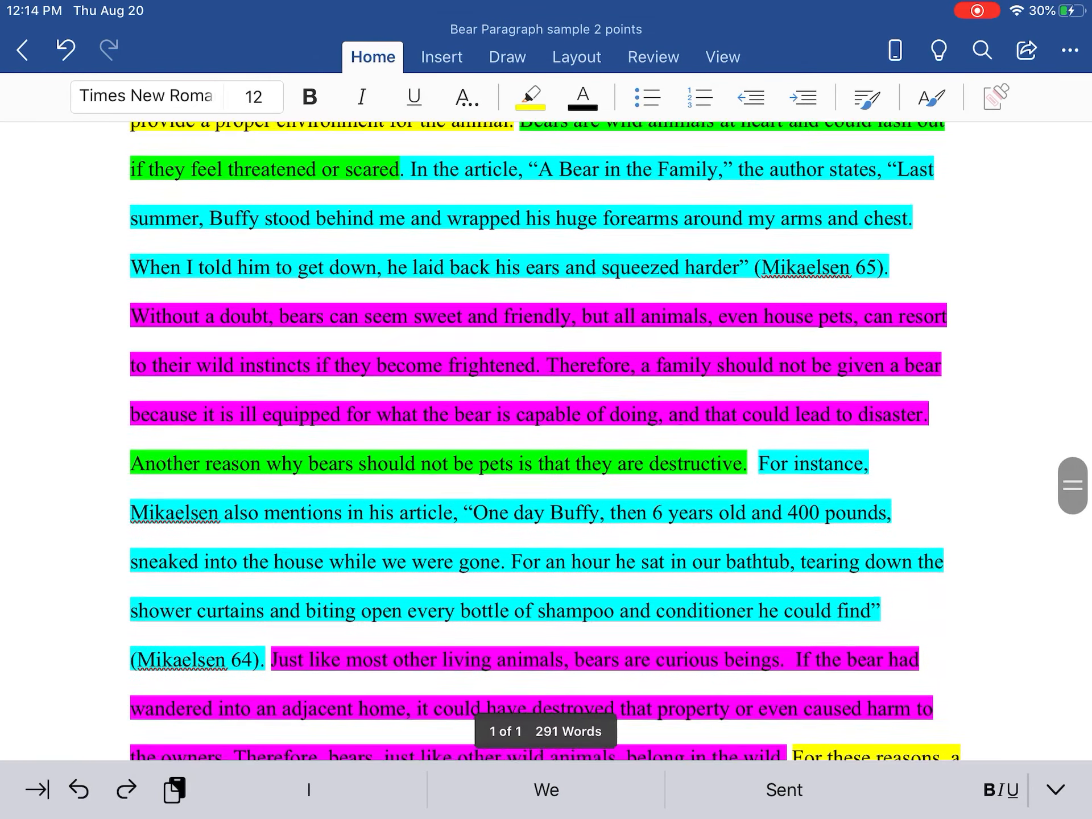
{"action": "scroll", "scroll_direction": "down", "scroll_amount": 3}
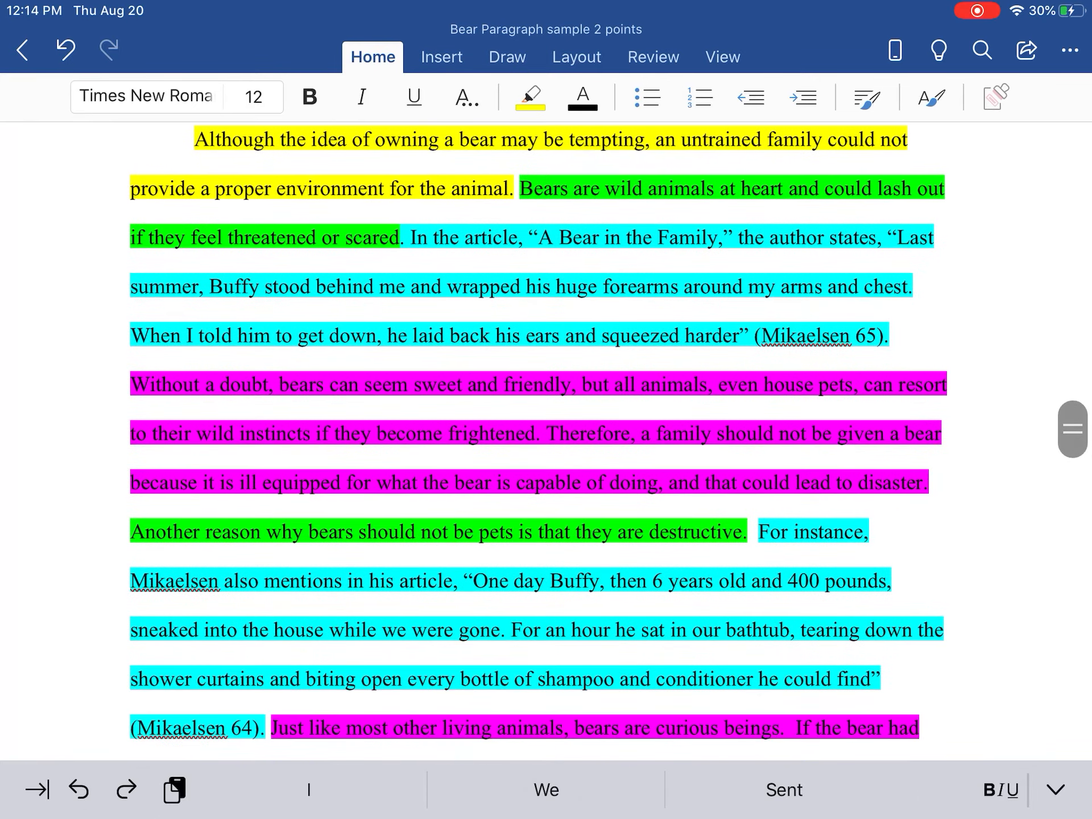
{"action": "scroll", "scroll_direction": "down", "scroll_amount": 3}
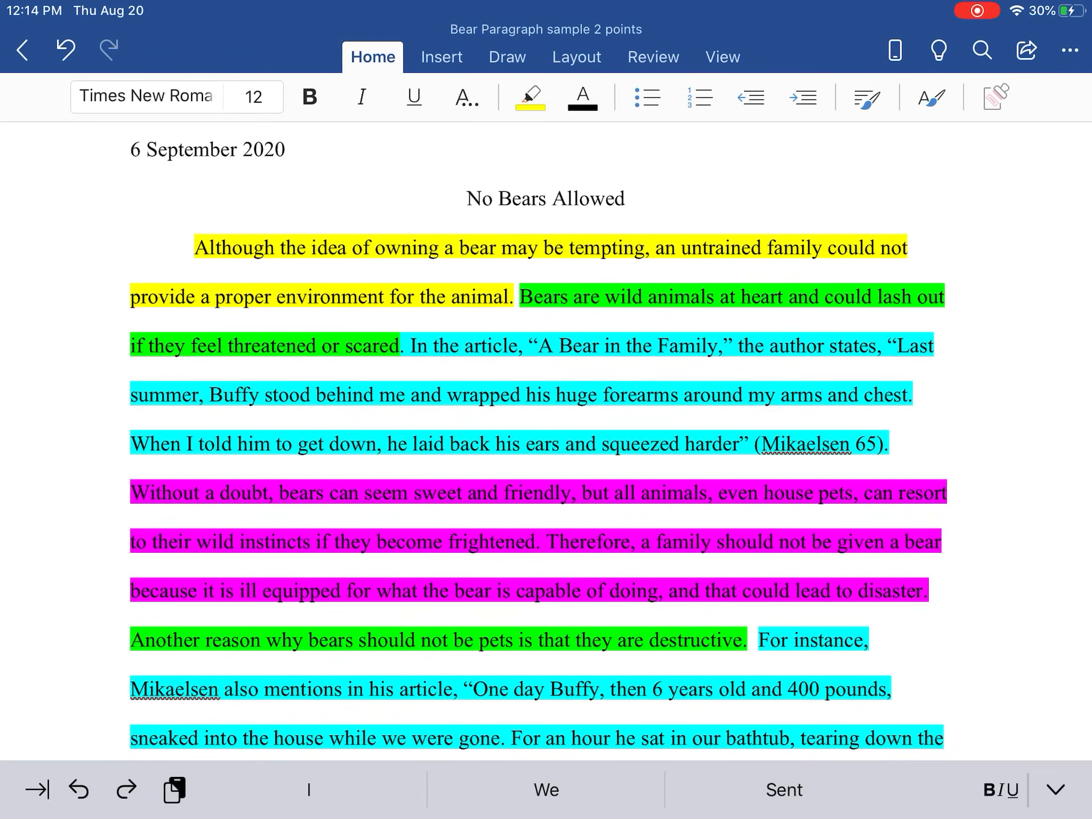
{"action": "scroll", "scroll_direction": "down", "scroll_amount": 3}
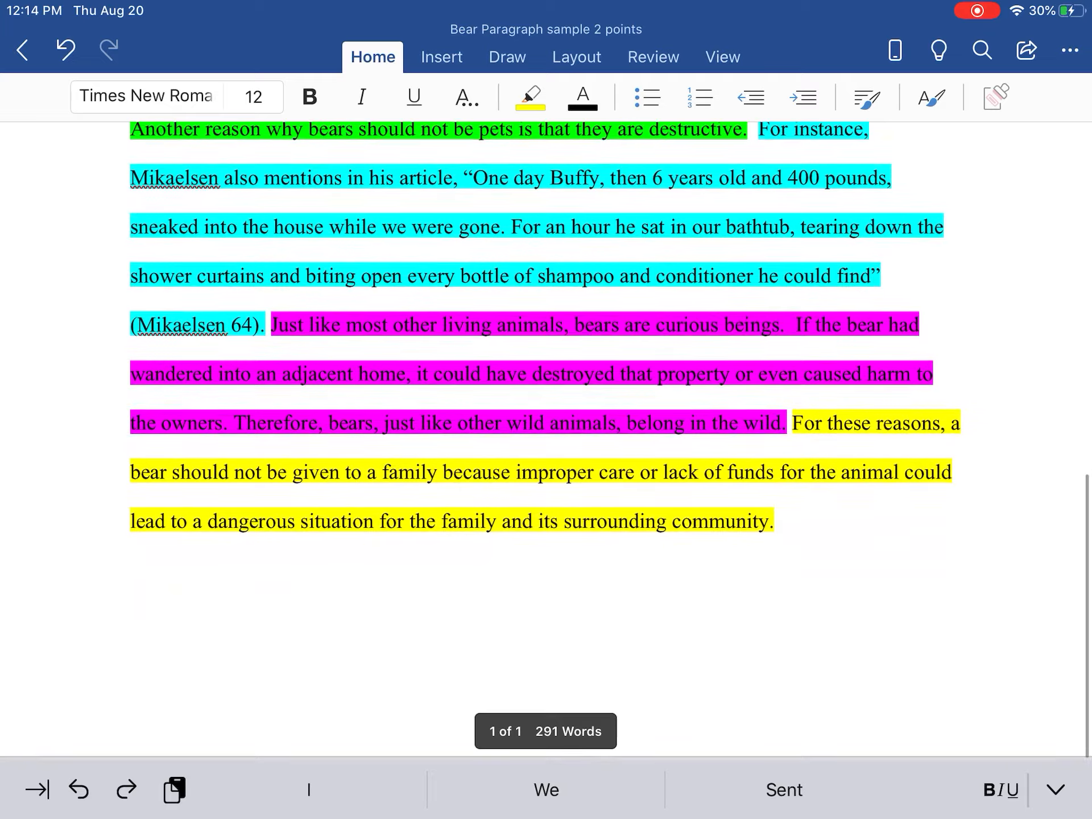